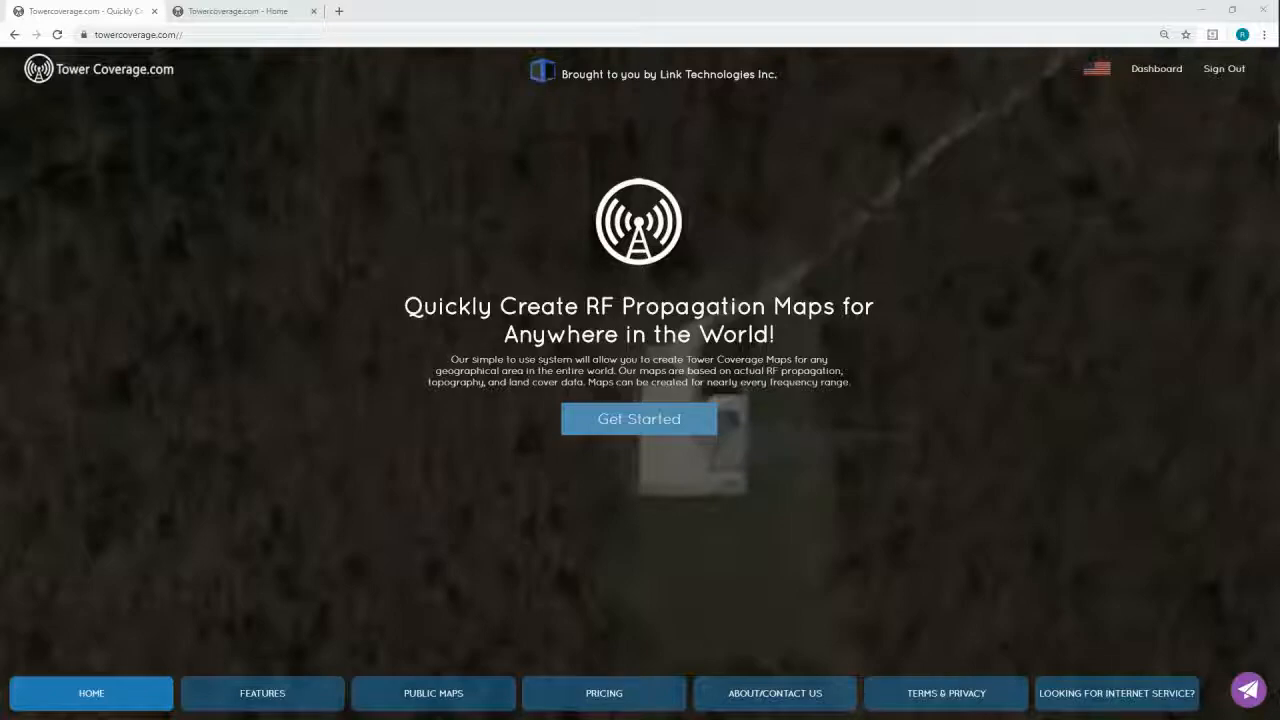
# Start a new coverage map via Get Started on the home page.
pyautogui.click(638, 418)
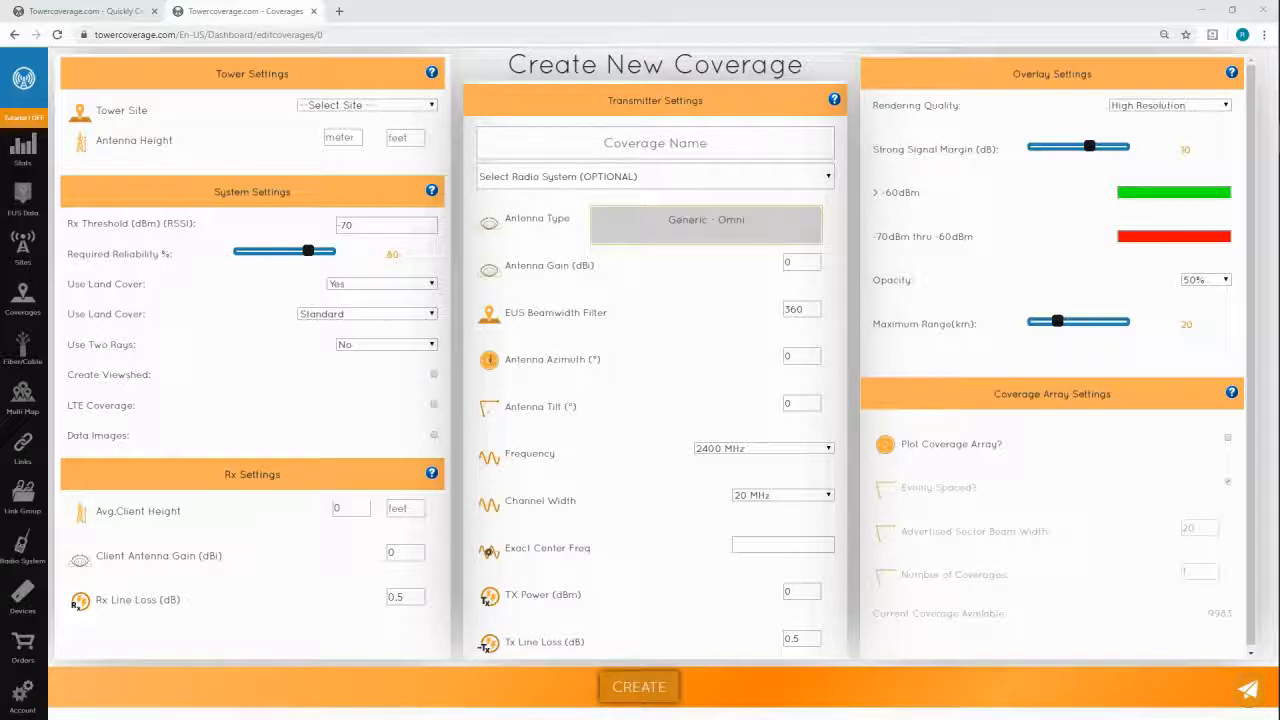
# Enter Blackburn_3GHZ_120 as the coverage name and list the radio system choices.
pyautogui.click(656, 144)
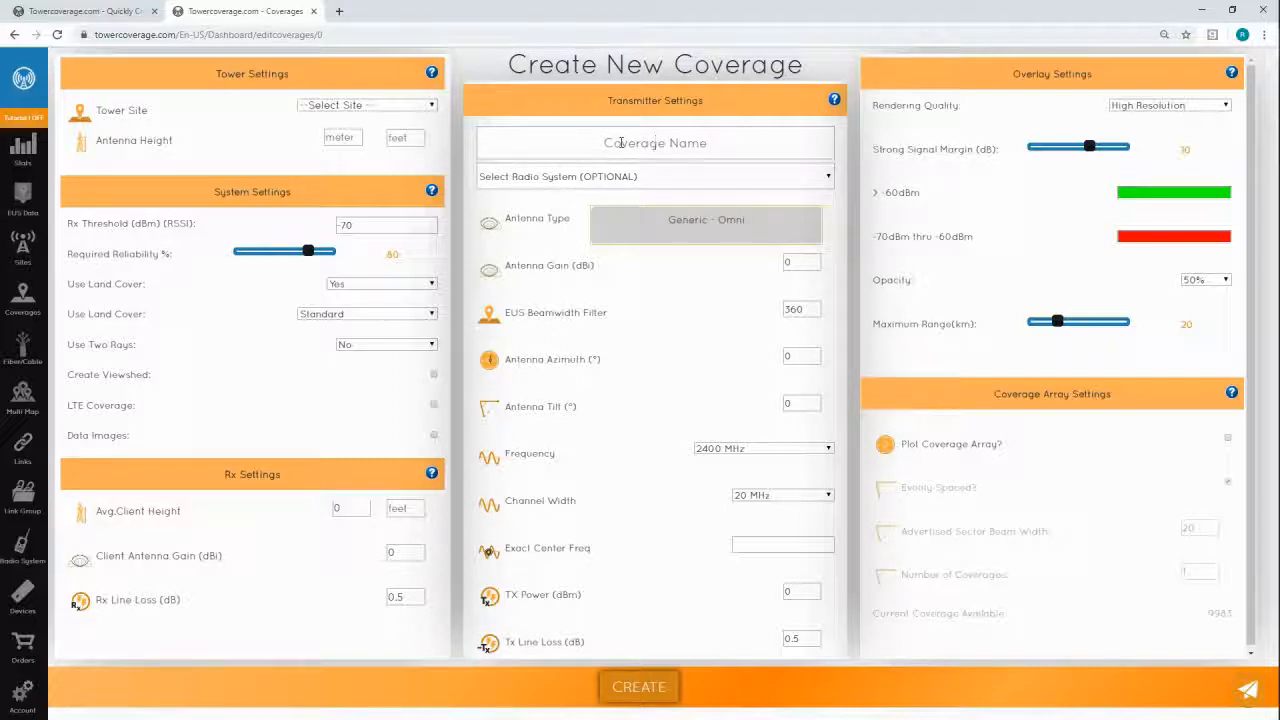
pyautogui.write('Blackburn_3GHZ_120')
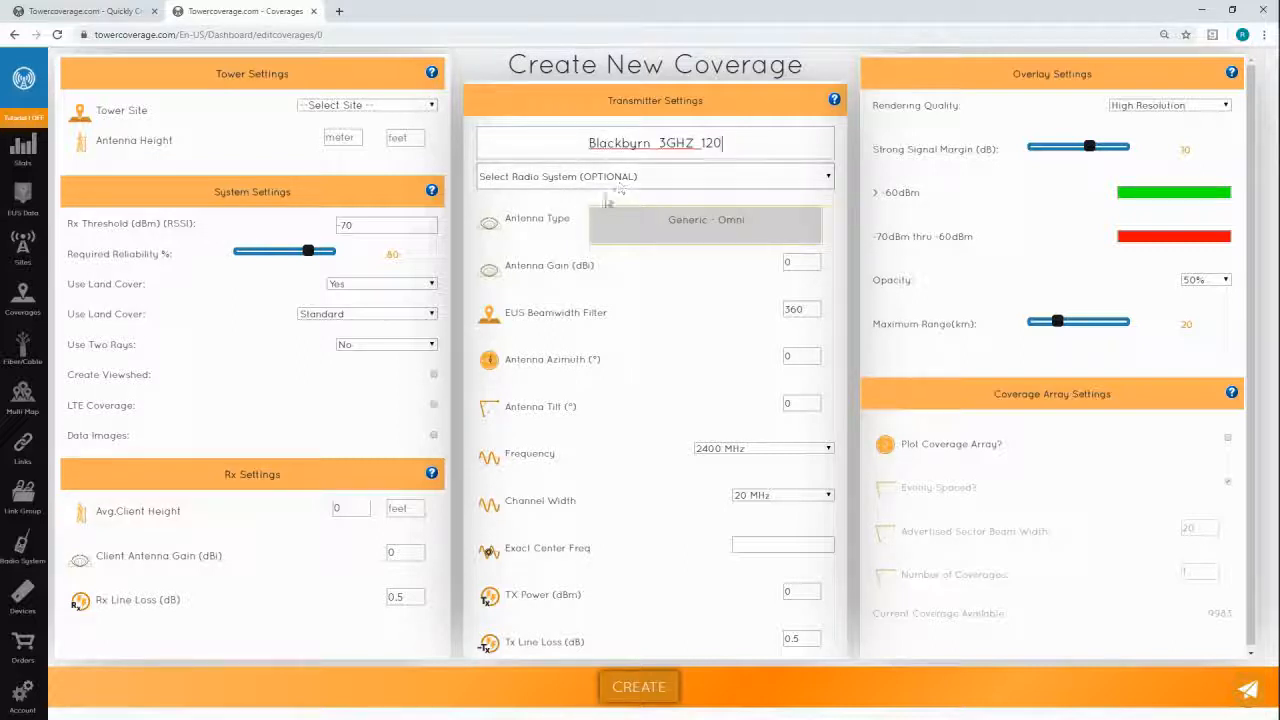
pyautogui.click(656, 176)
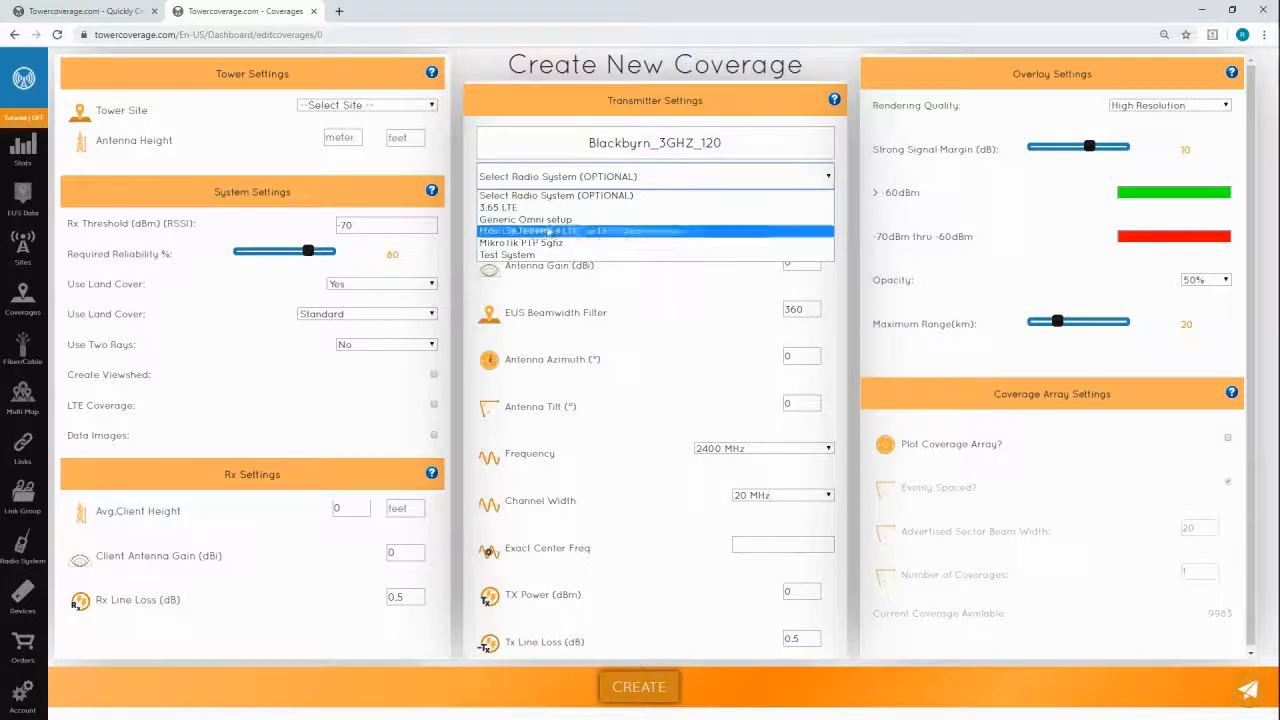
# Choose Test System so its preset antenna, frequency, power and receiver values fill the form.
pyautogui.click(508, 254)
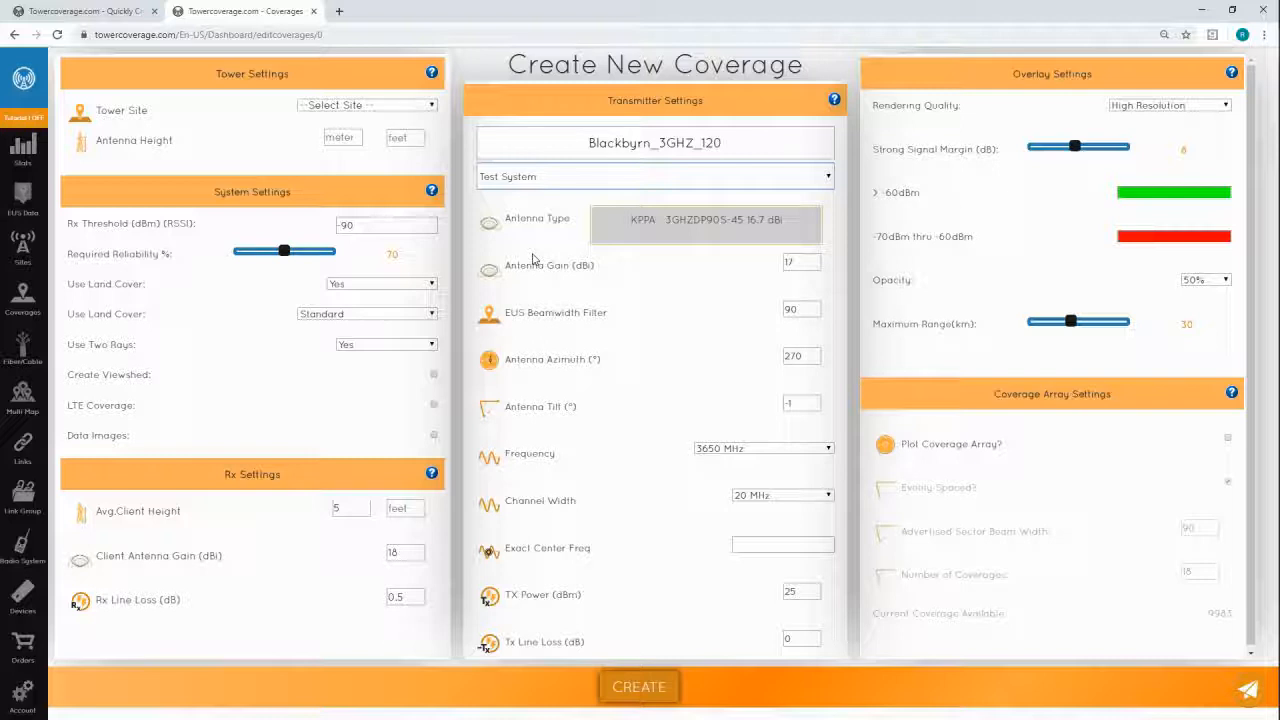
pyautogui.moveTo(540, 248)
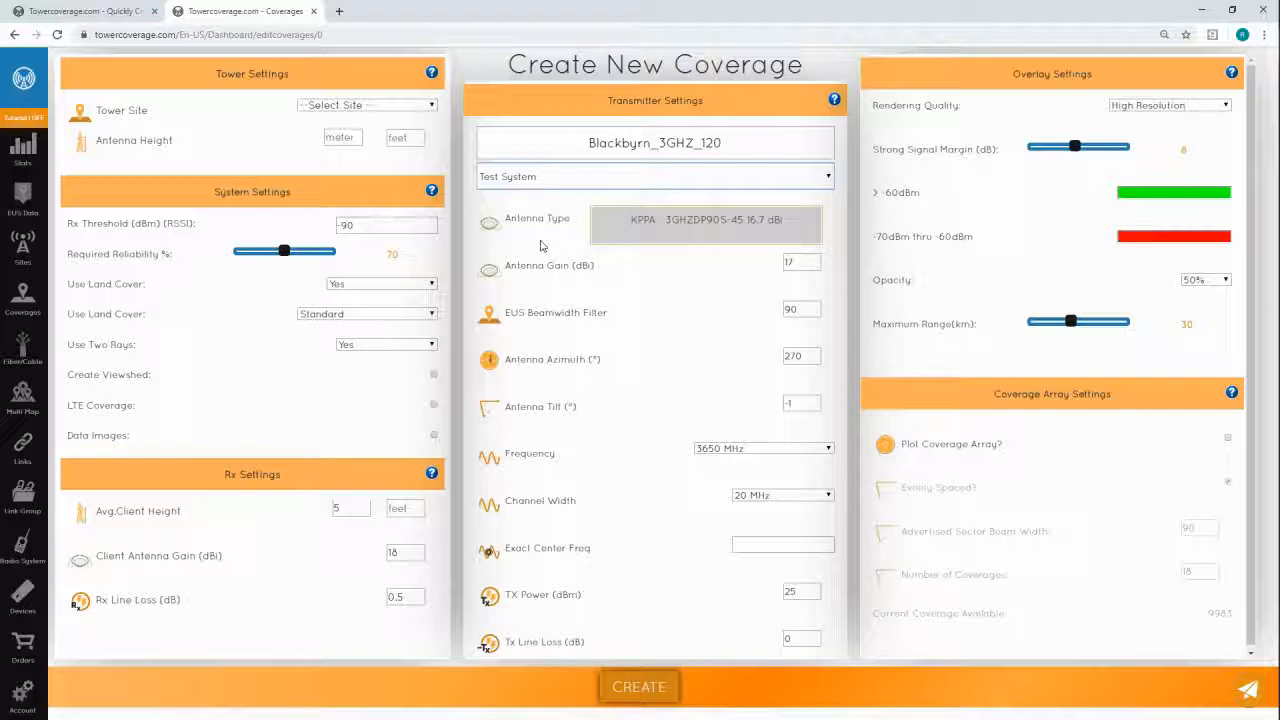
pyautogui.moveTo(546, 242)
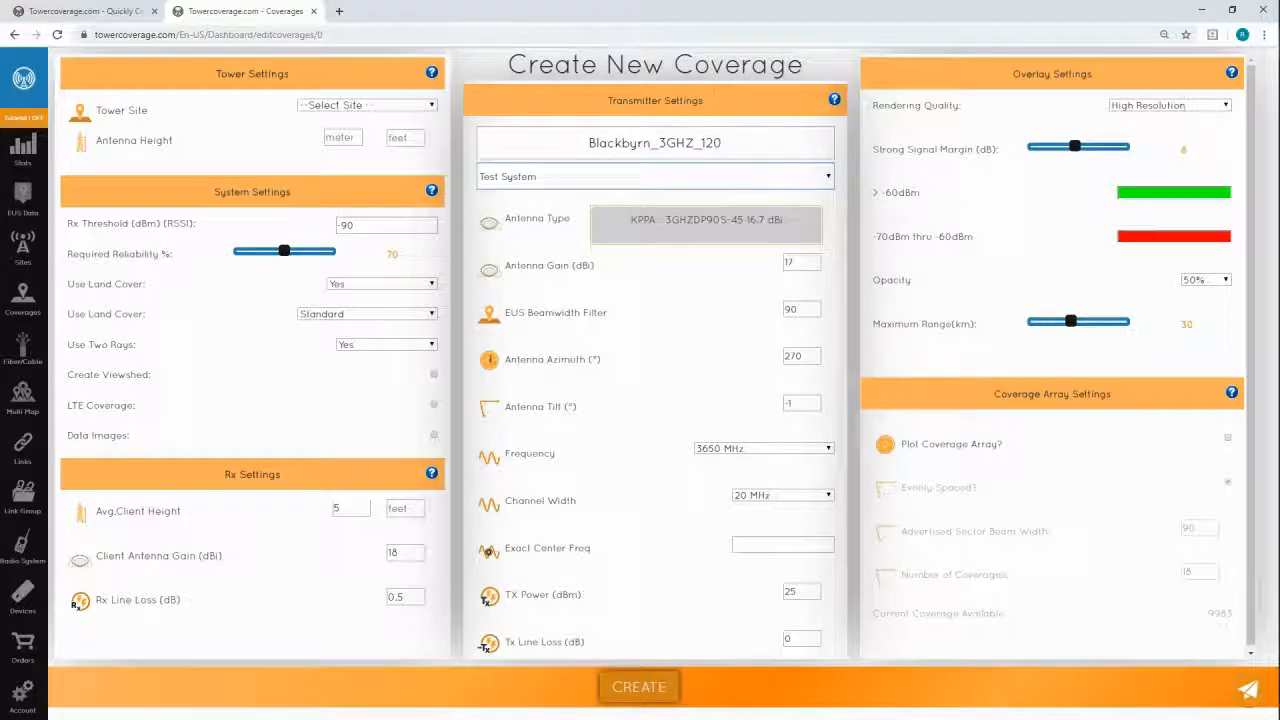
pyautogui.moveTo(672, 384)
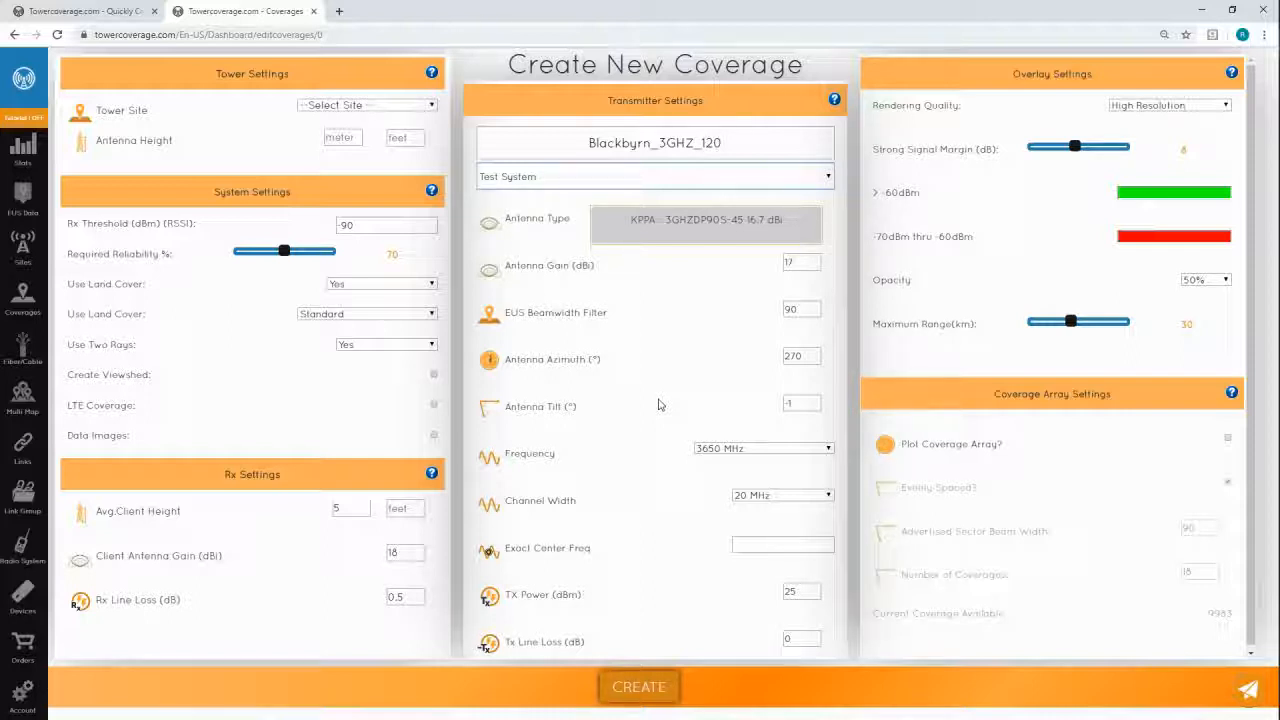
pyautogui.moveTo(648, 448)
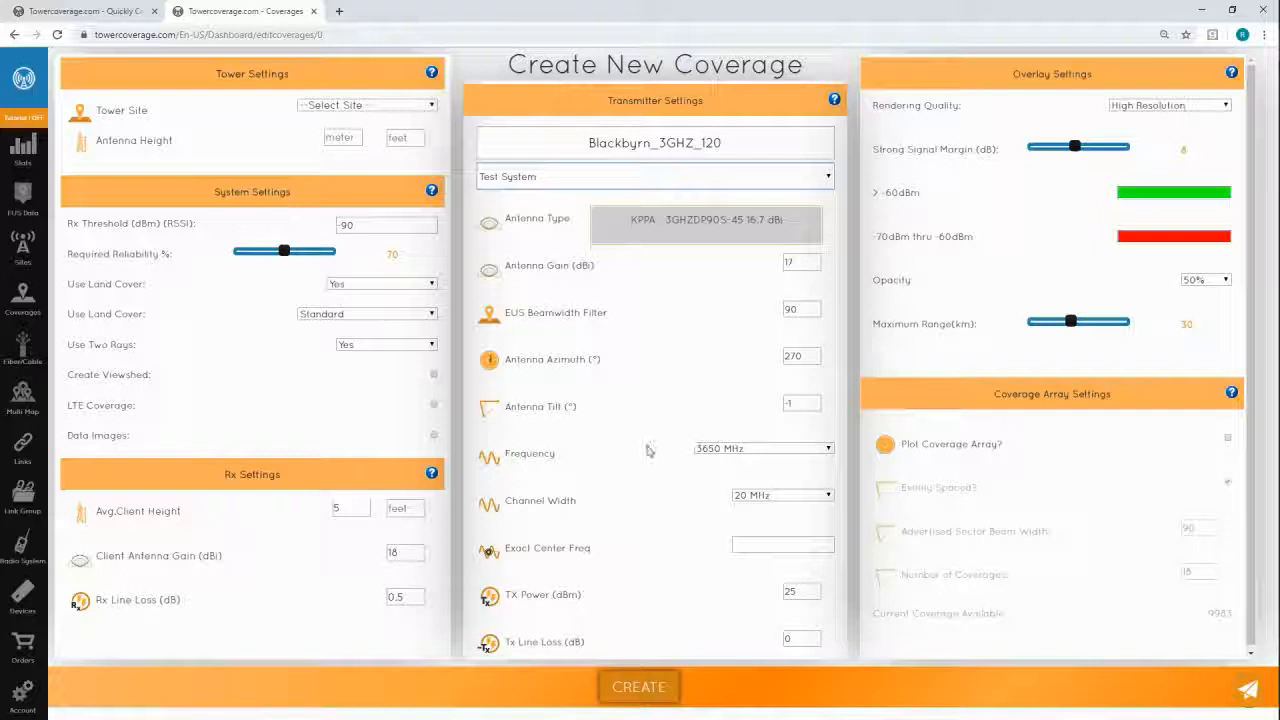
pyautogui.moveTo(630, 488)
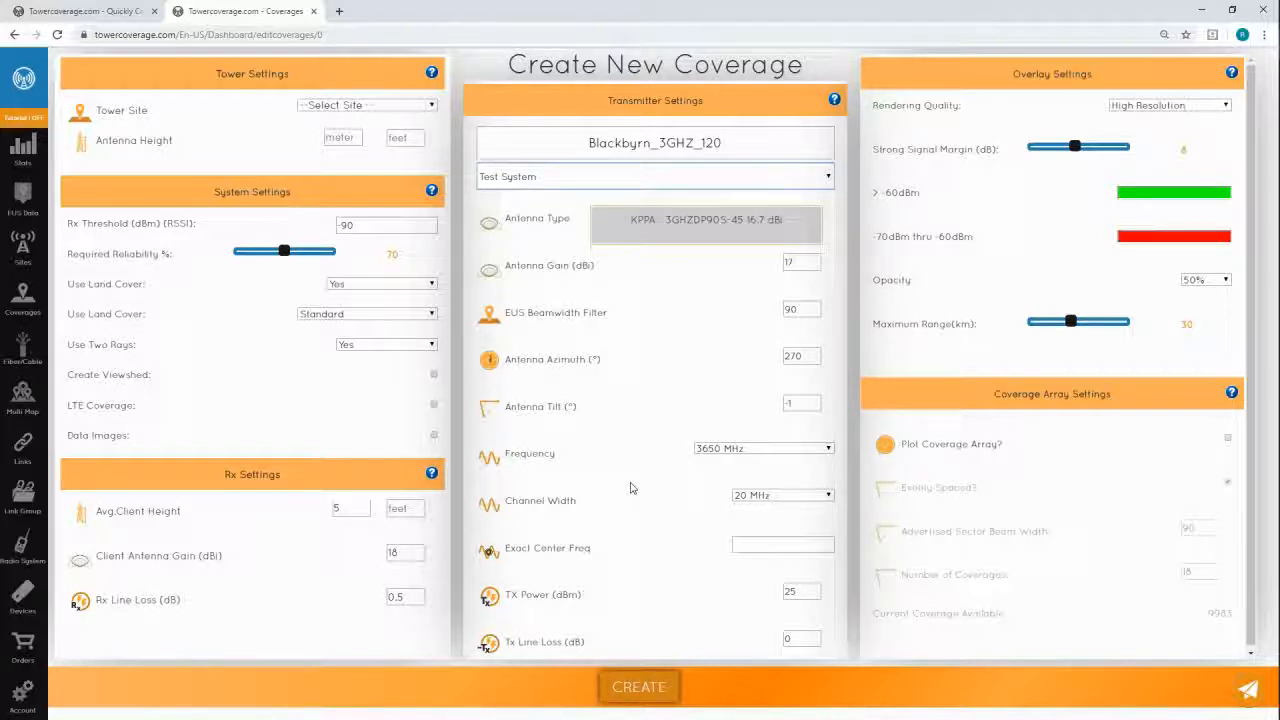
pyautogui.moveTo(578, 490)
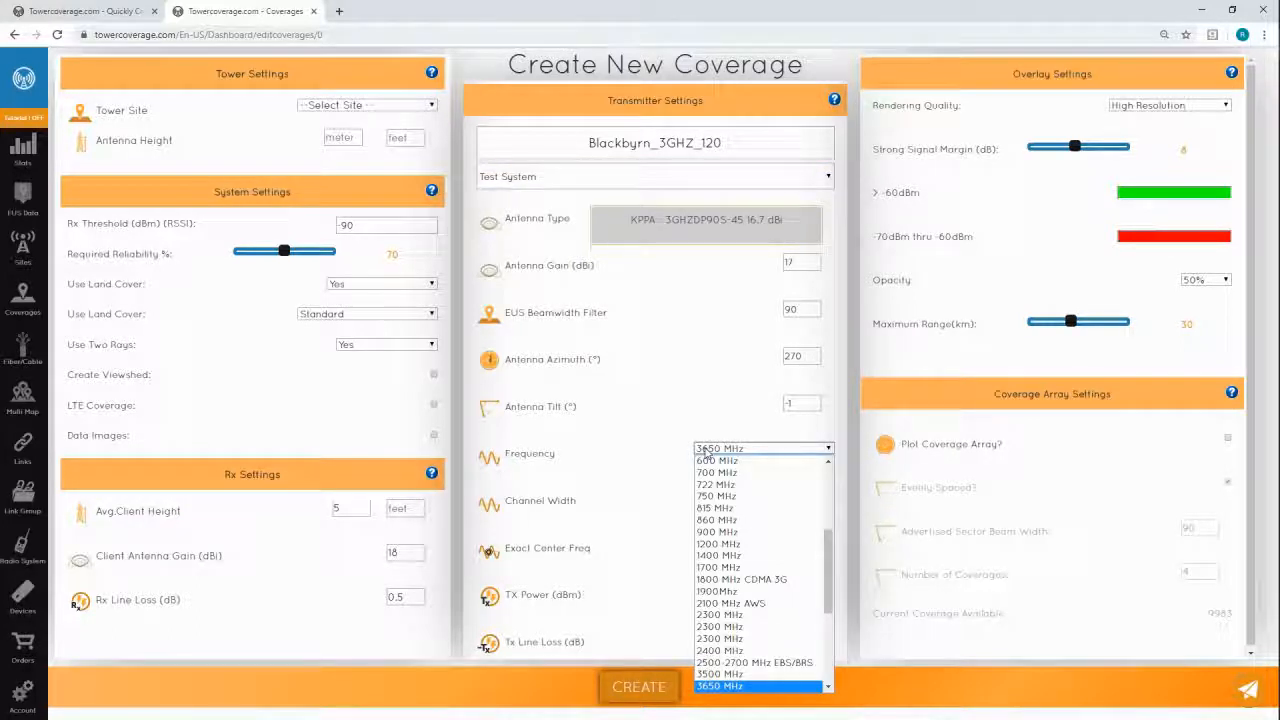
# Keep 3650 MHz as the transmitter frequency and move to the Exact Center Freq field.
pyautogui.click(718, 686)
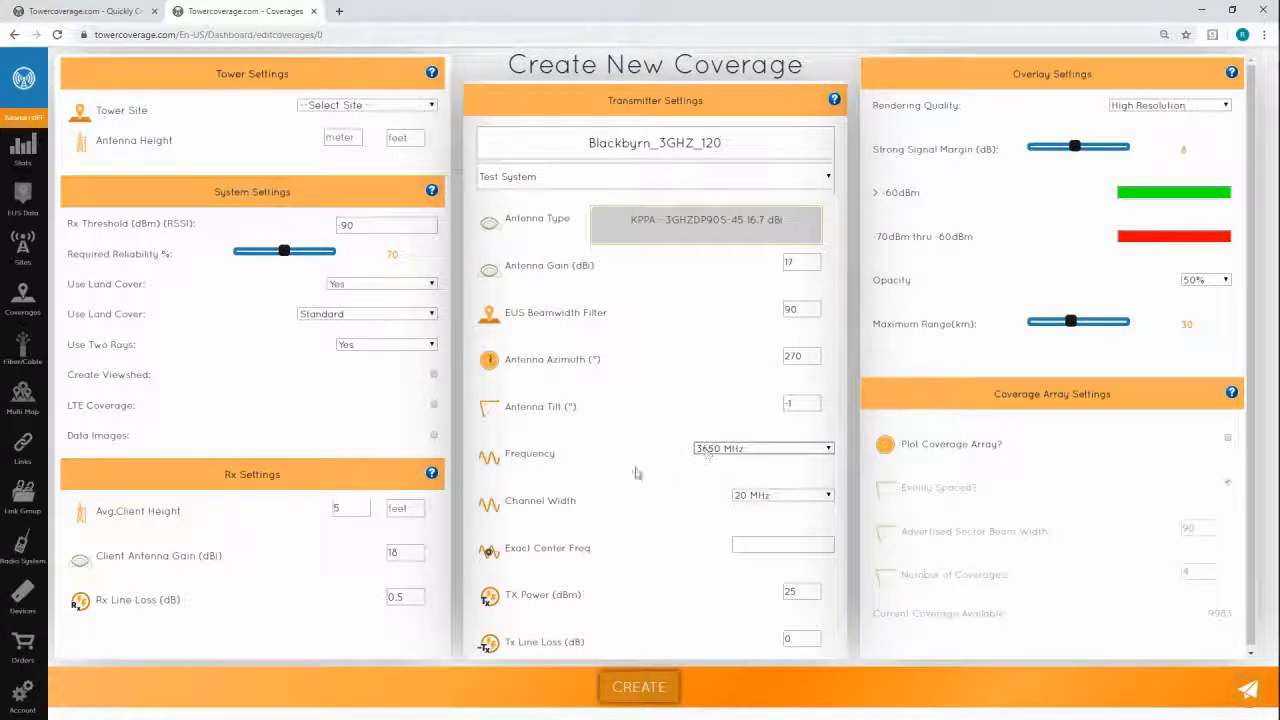
pyautogui.moveTo(570, 488)
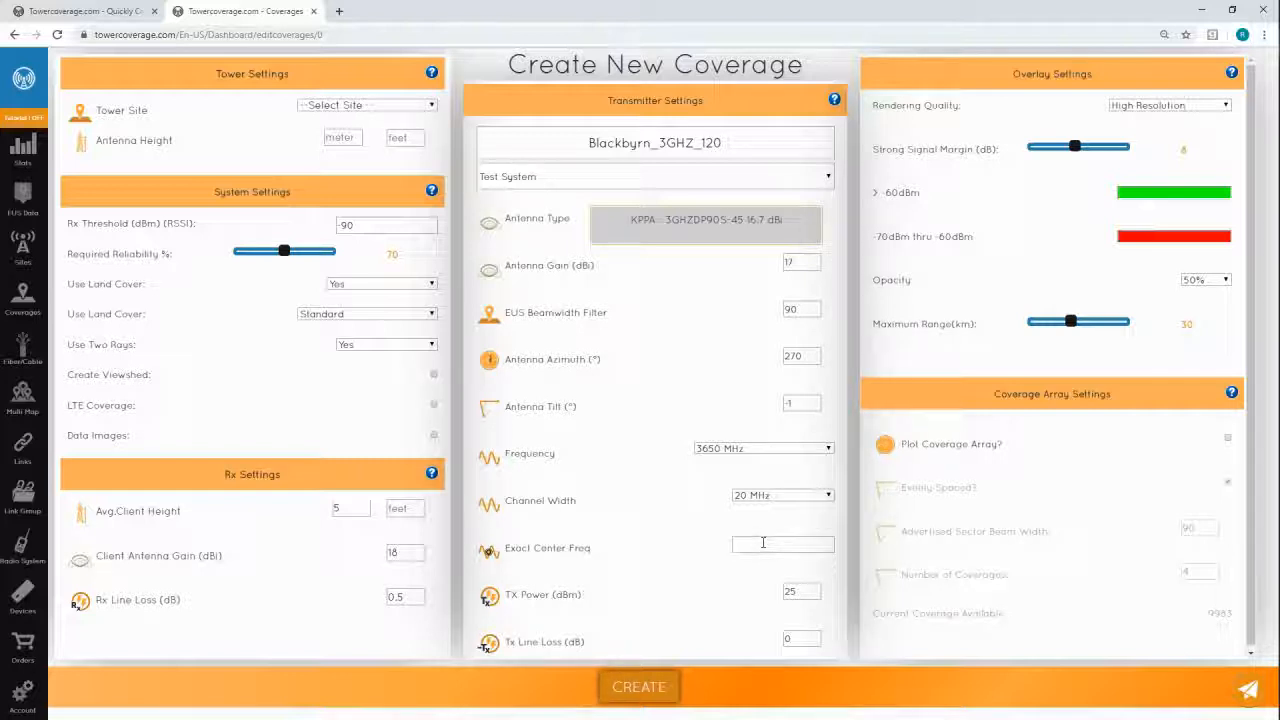
pyautogui.click(784, 544)
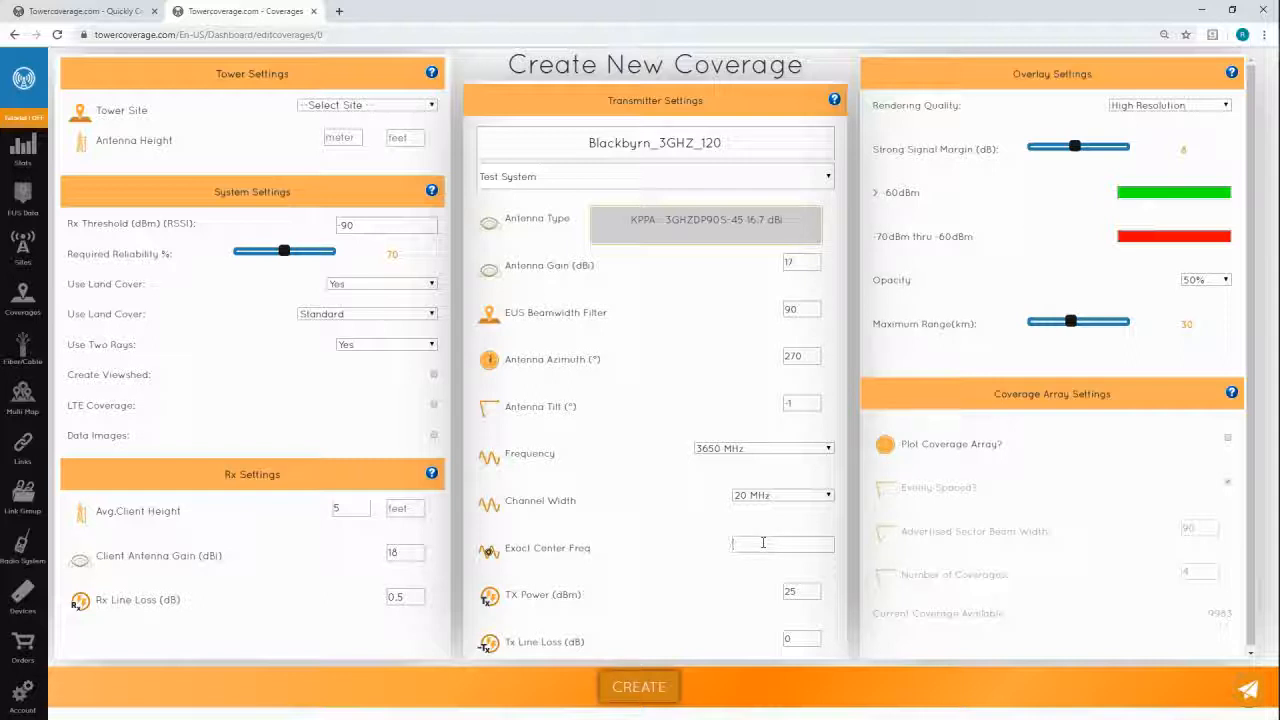